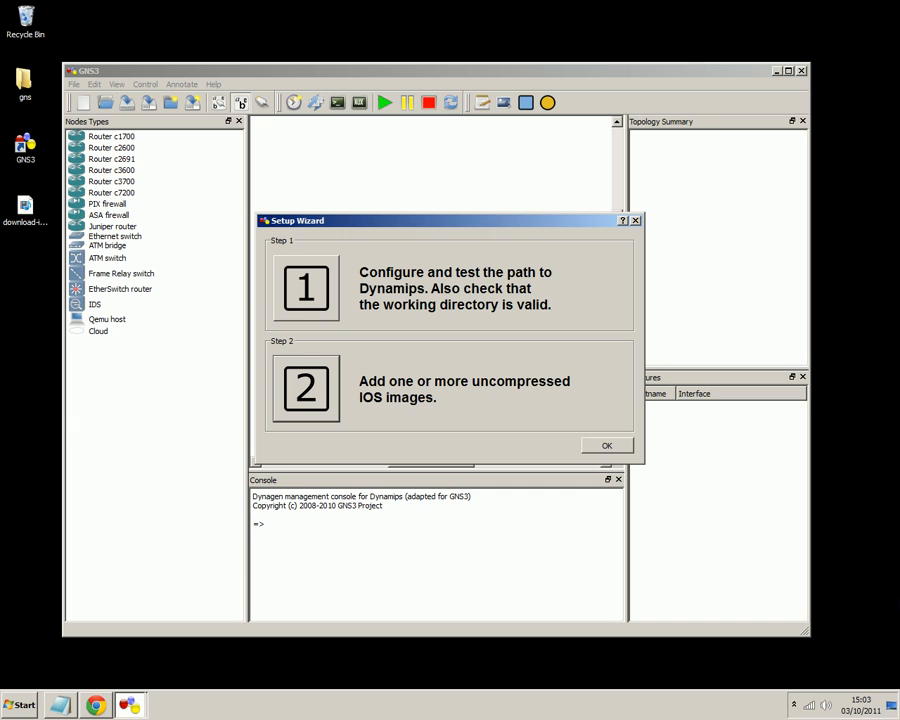
{"action": "mouse_move", "coordinate": [898, 600]}
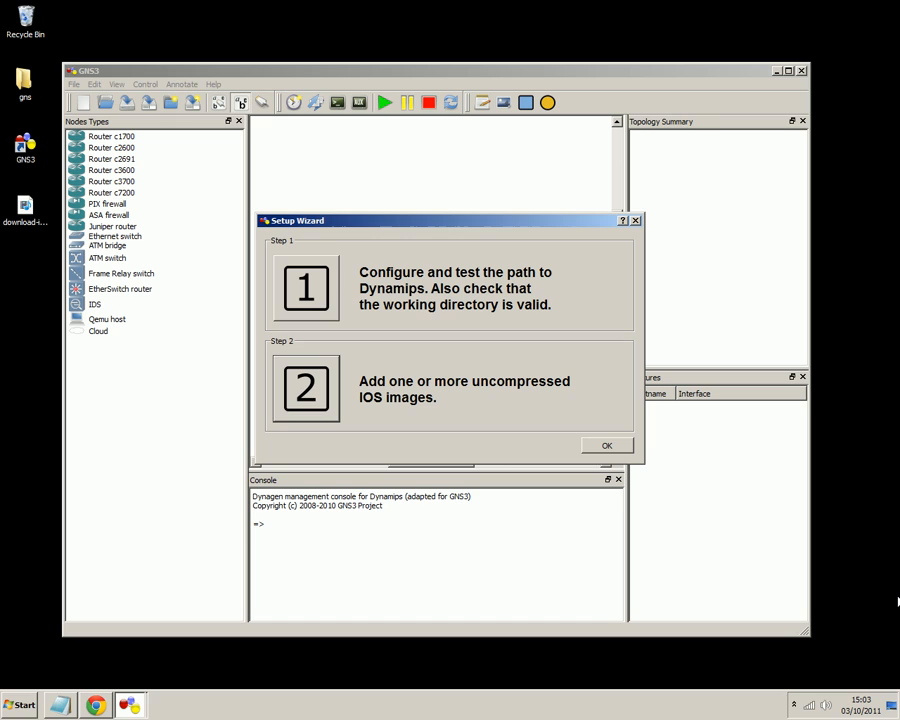
{"action": "mouse_move", "coordinate": [350, 360]}
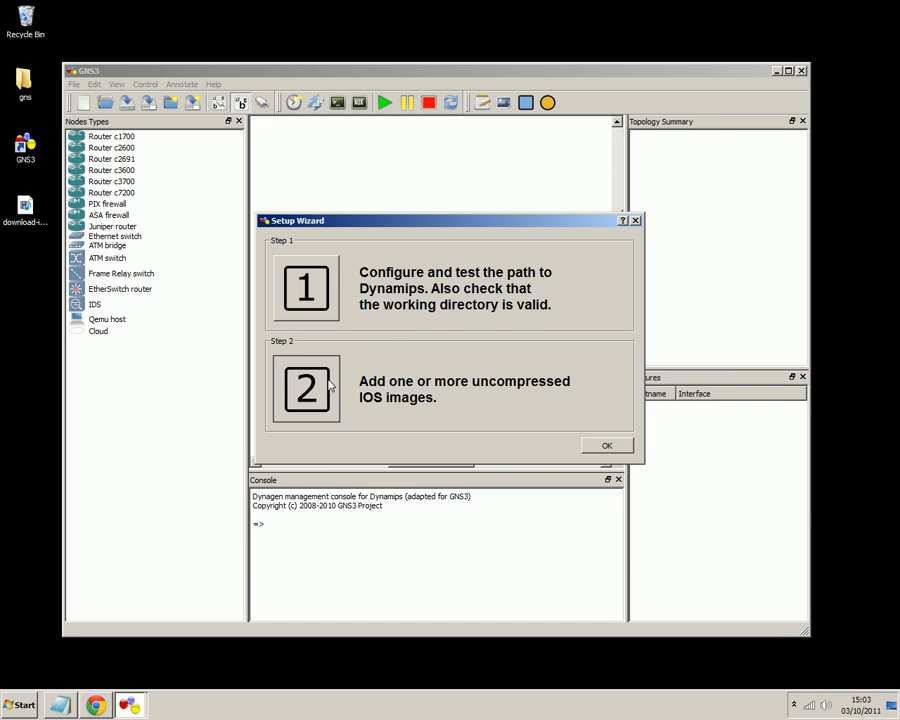
Go to the wizard's Step 2, the IOS images and hypervisors settings.
{"action": "left_click", "coordinate": [308, 388]}
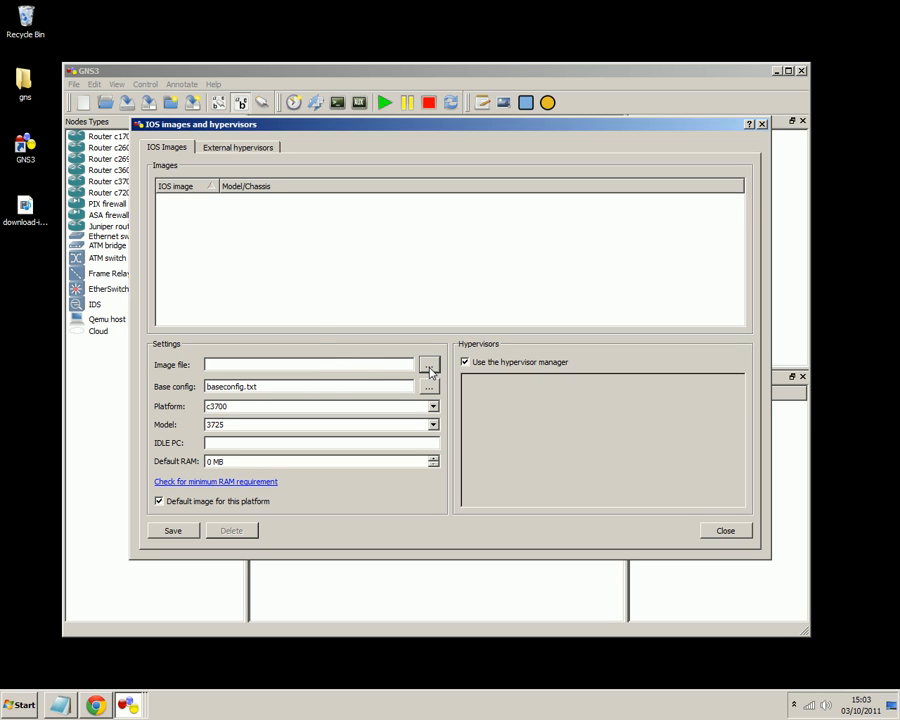
Load the c3725 IOS image file, keep platform c3700 model 3725, and save it to the image list.
{"action": "left_click", "coordinate": [428, 364]}
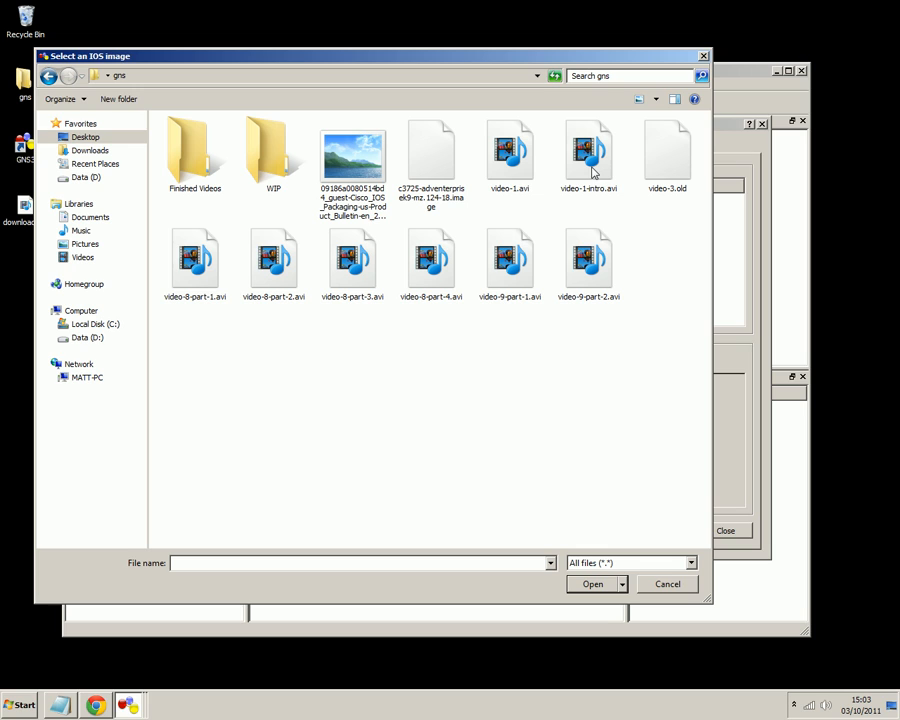
{"action": "left_click", "coordinate": [432, 156]}
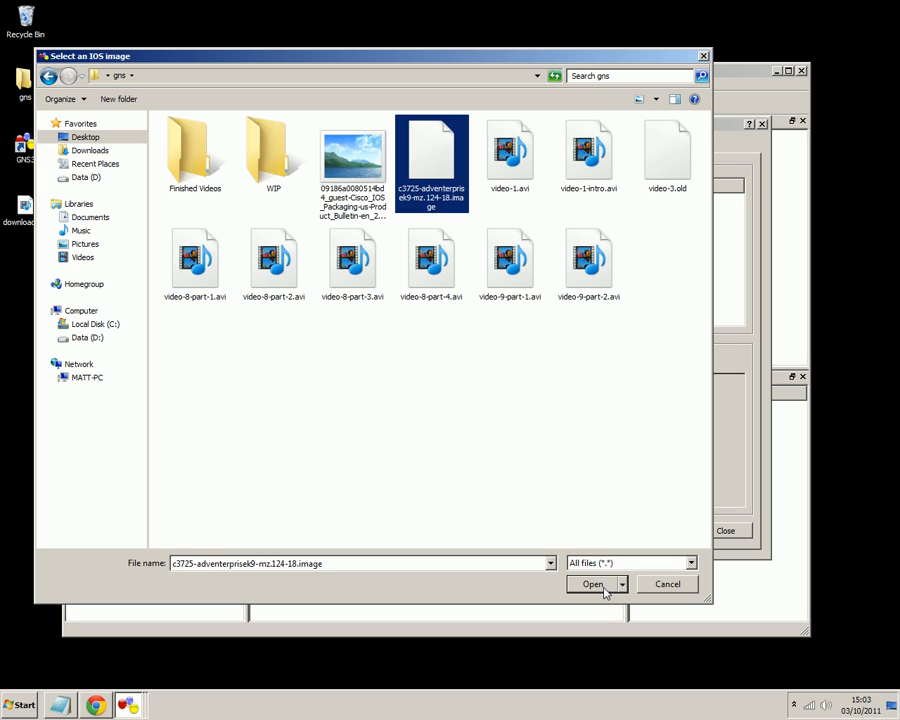
{"action": "left_click", "coordinate": [592, 584]}
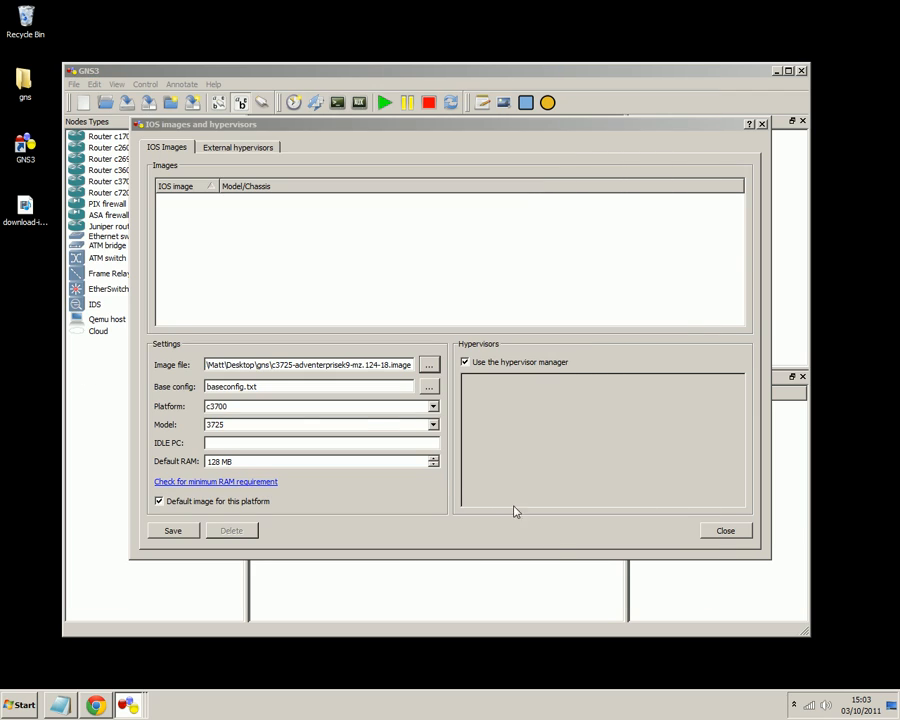
{"action": "mouse_move", "coordinate": [288, 422]}
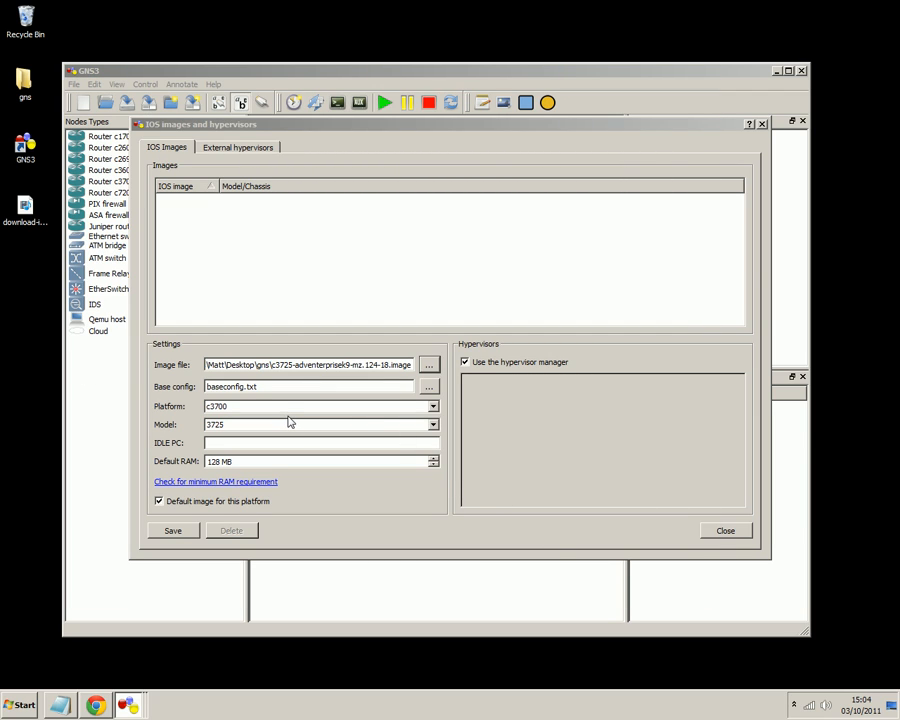
{"action": "mouse_move", "coordinate": [278, 412]}
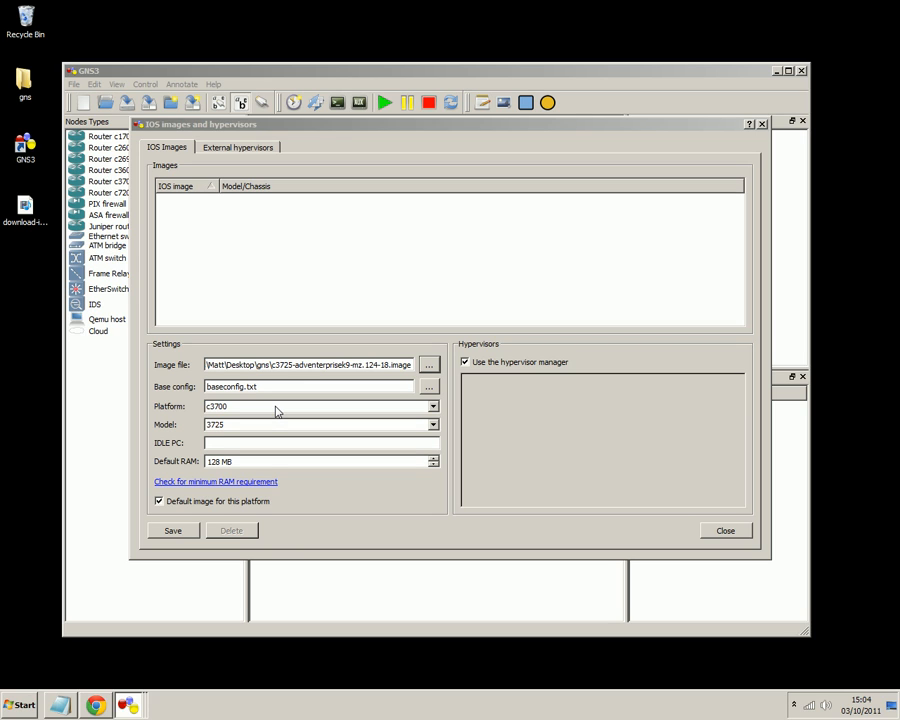
{"action": "mouse_move", "coordinate": [442, 432]}
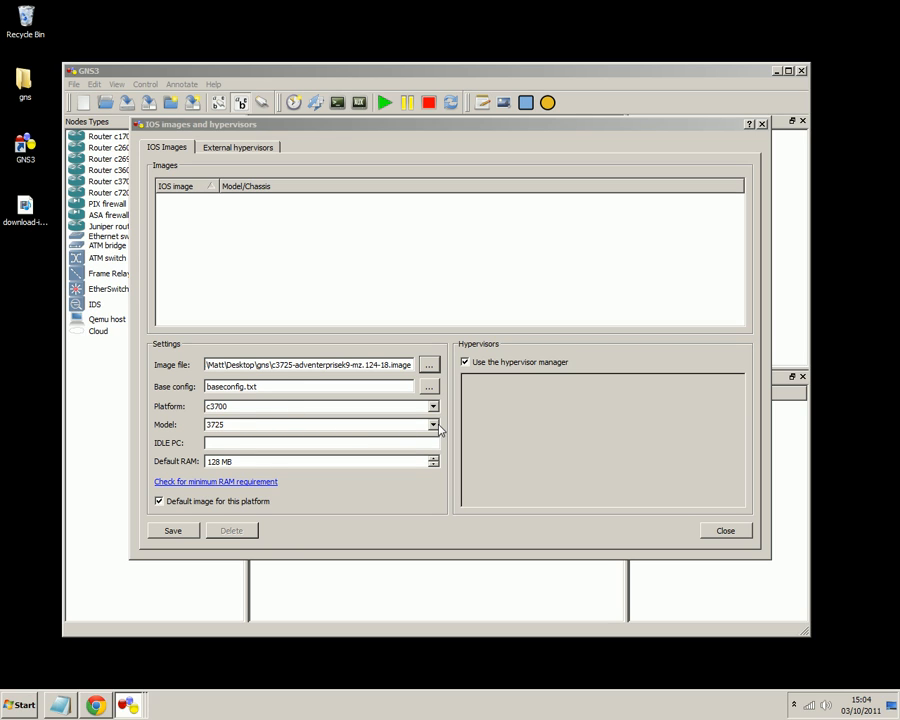
{"action": "left_click", "coordinate": [432, 406]}
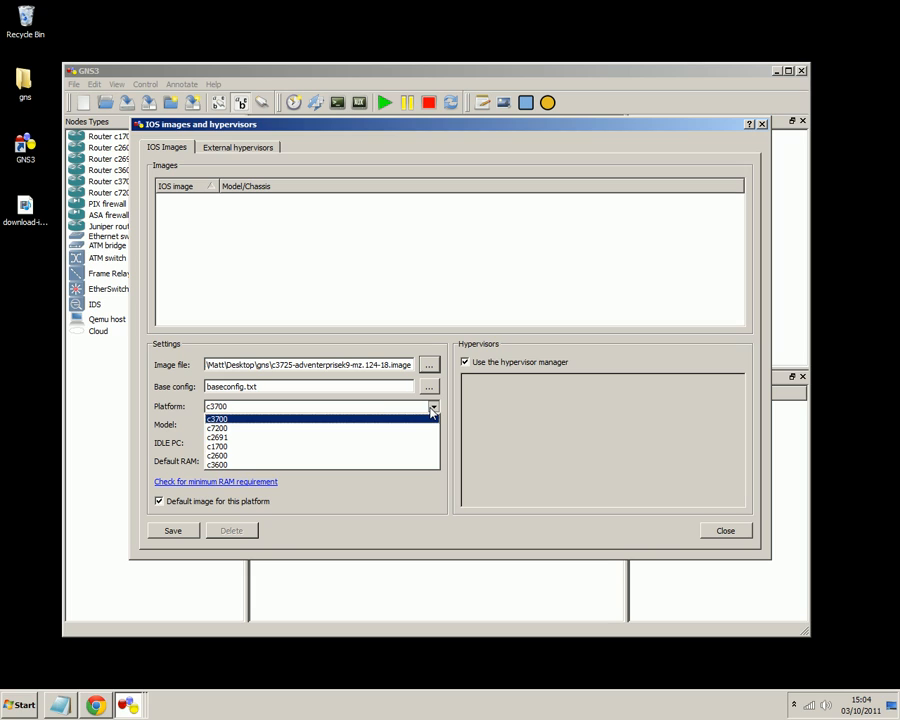
{"action": "left_click", "coordinate": [216, 418]}
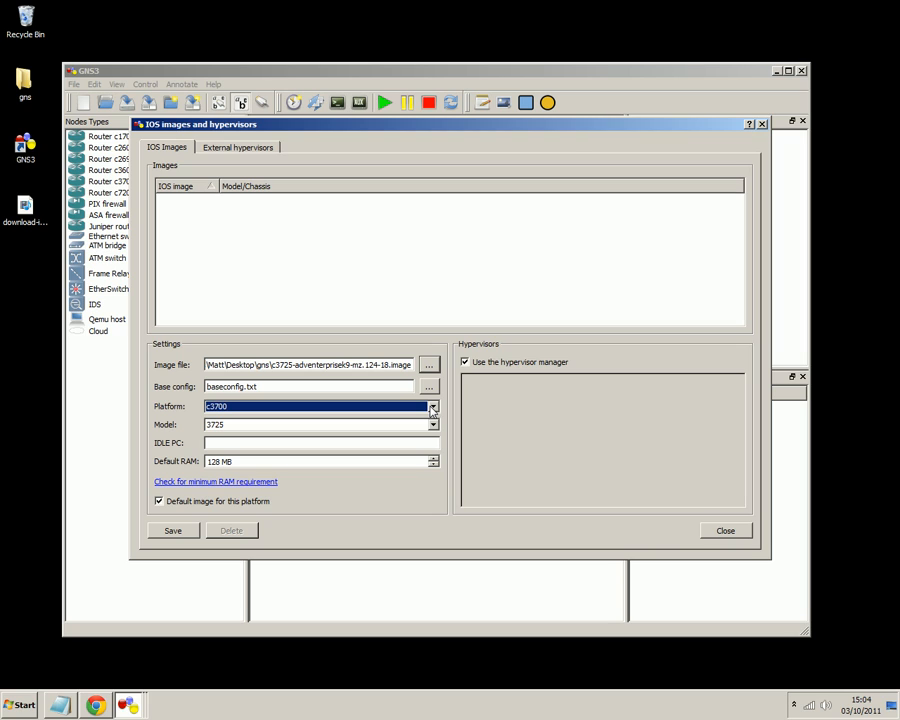
{"action": "mouse_move", "coordinate": [234, 492]}
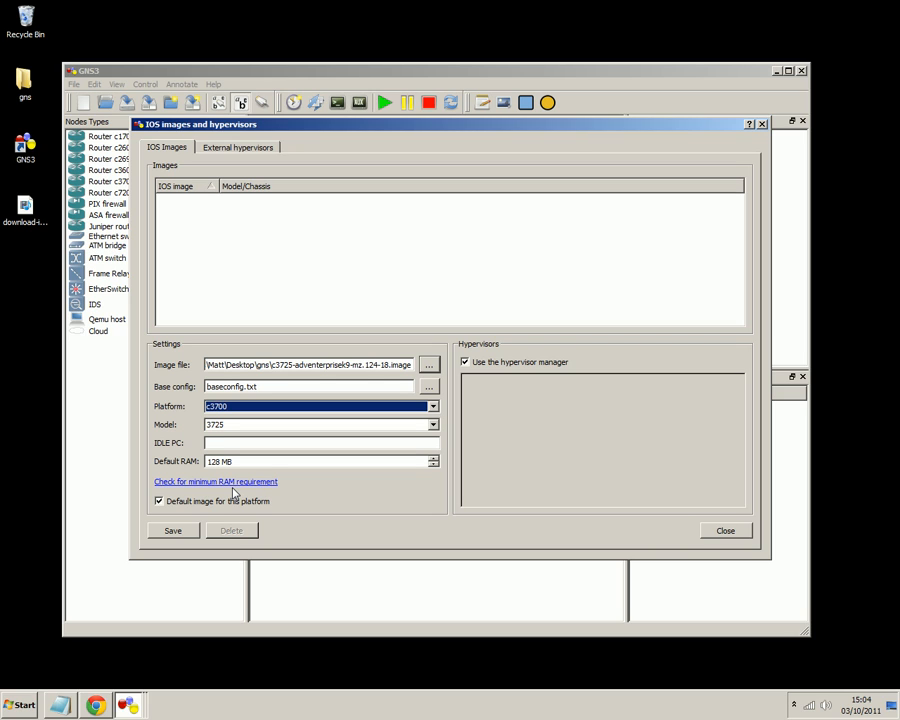
{"action": "left_click", "coordinate": [172, 530]}
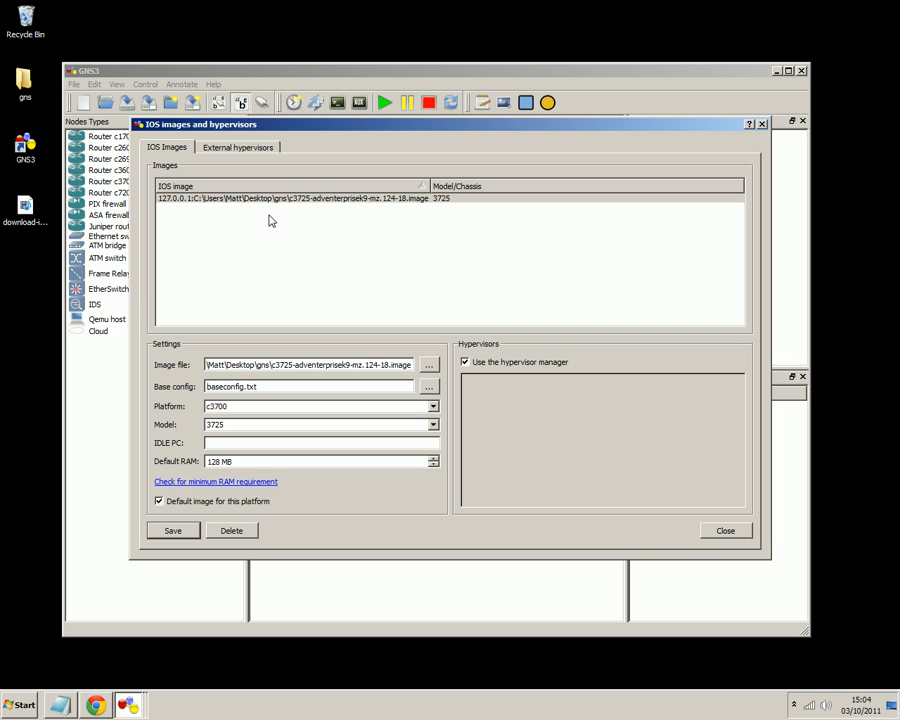
{"action": "mouse_move", "coordinate": [730, 548]}
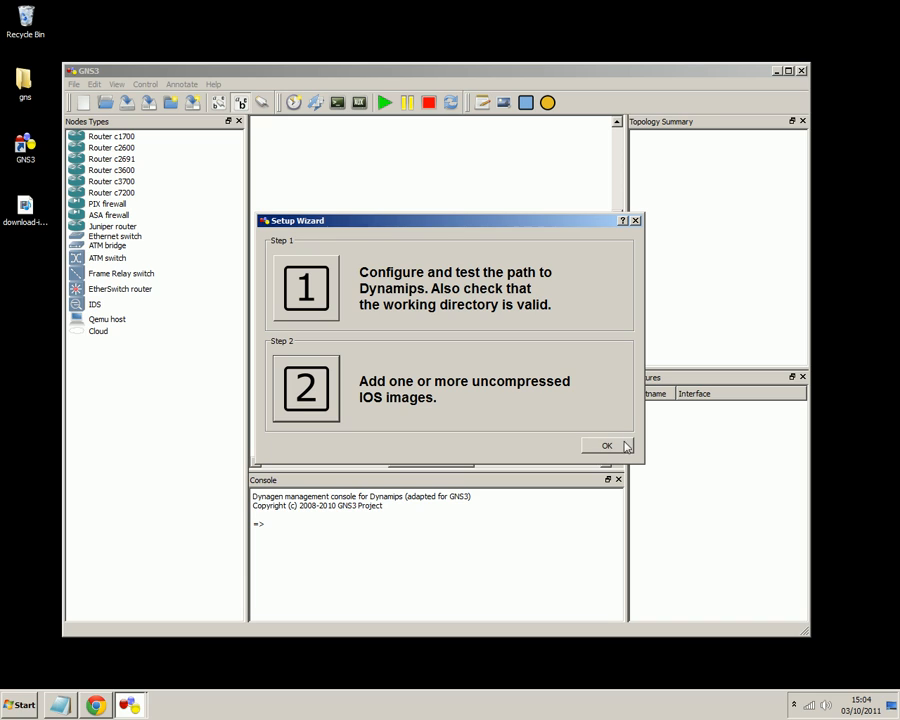
{"action": "mouse_move", "coordinate": [500, 342]}
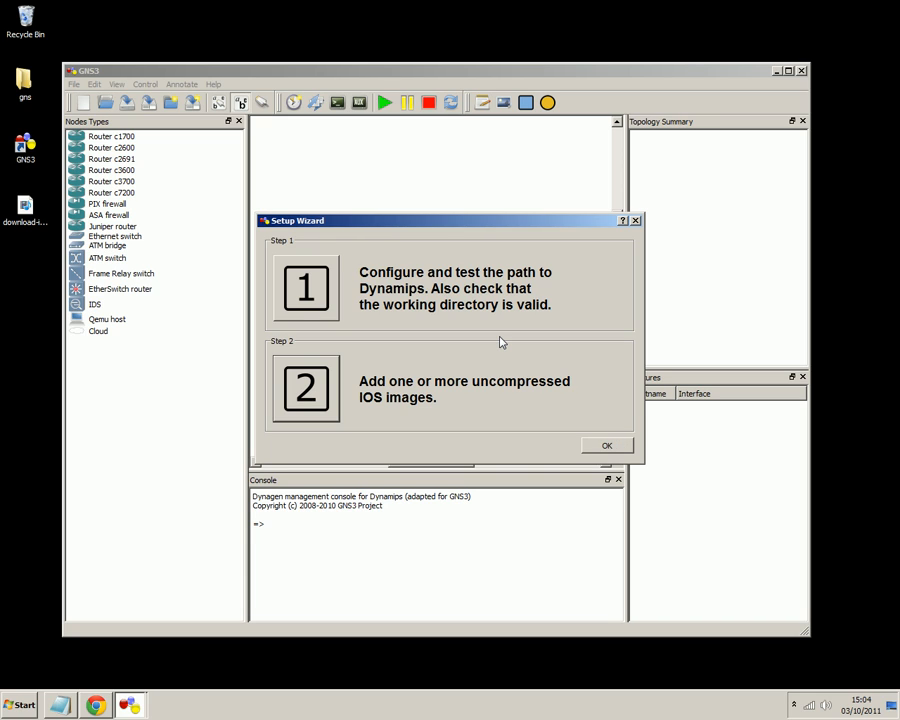
Dismiss the wizard and drag a c3700 router, R1, onto the empty workspace.
{"action": "left_click", "coordinate": [606, 444]}
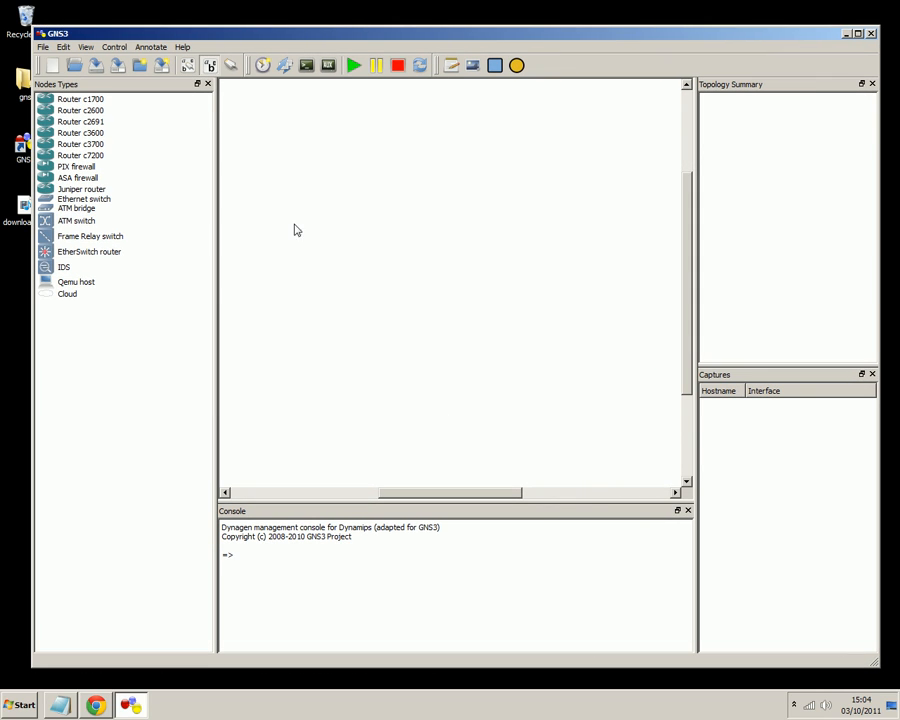
{"action": "mouse_move", "coordinate": [76, 96]}
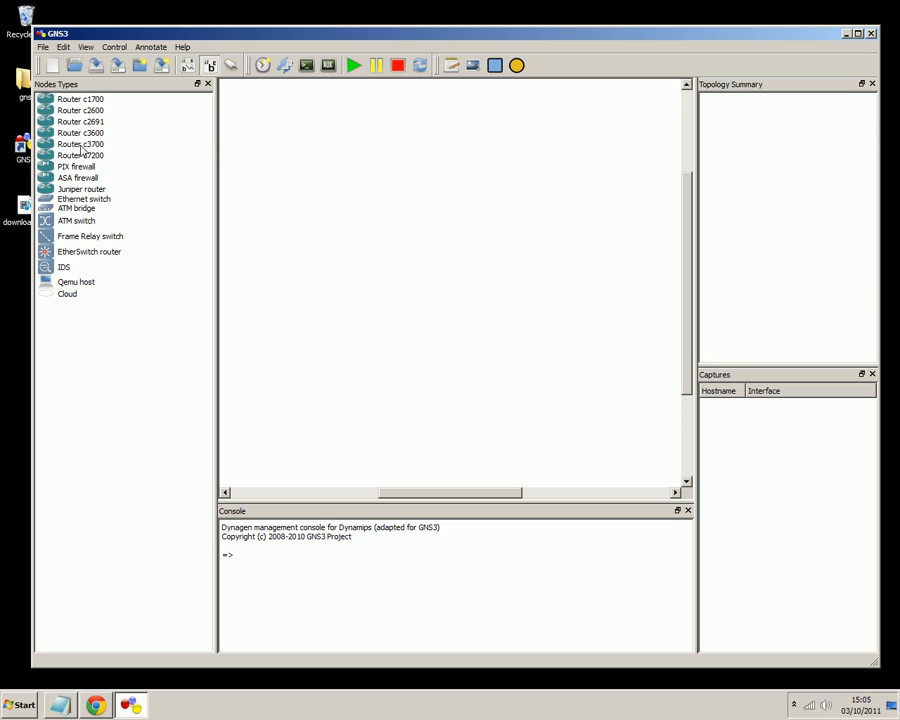
{"action": "left_click", "coordinate": [80, 144]}
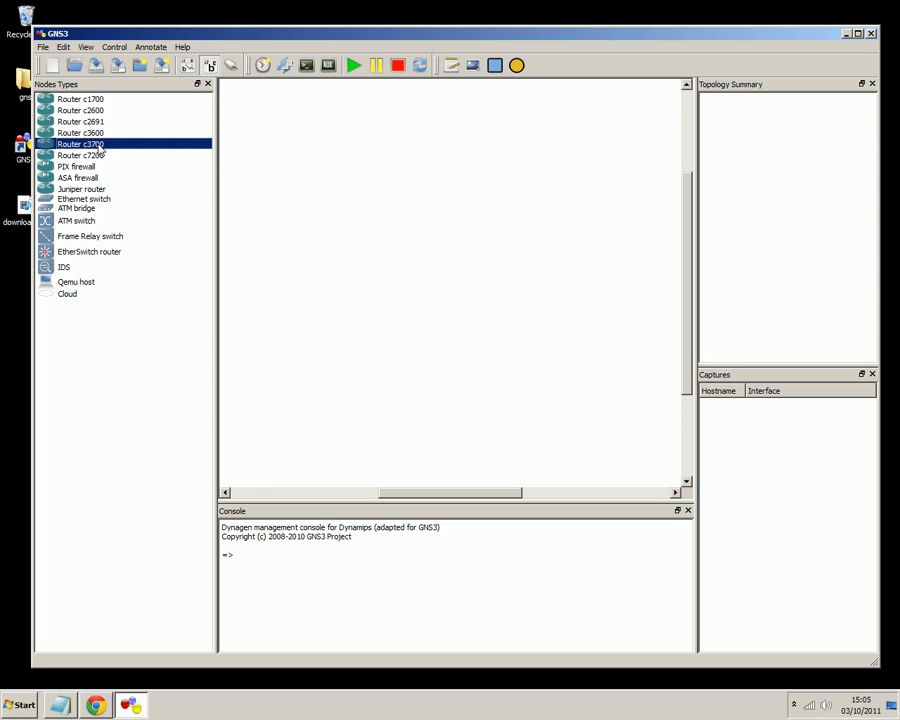
{"action": "mouse_move", "coordinate": [100, 144]}
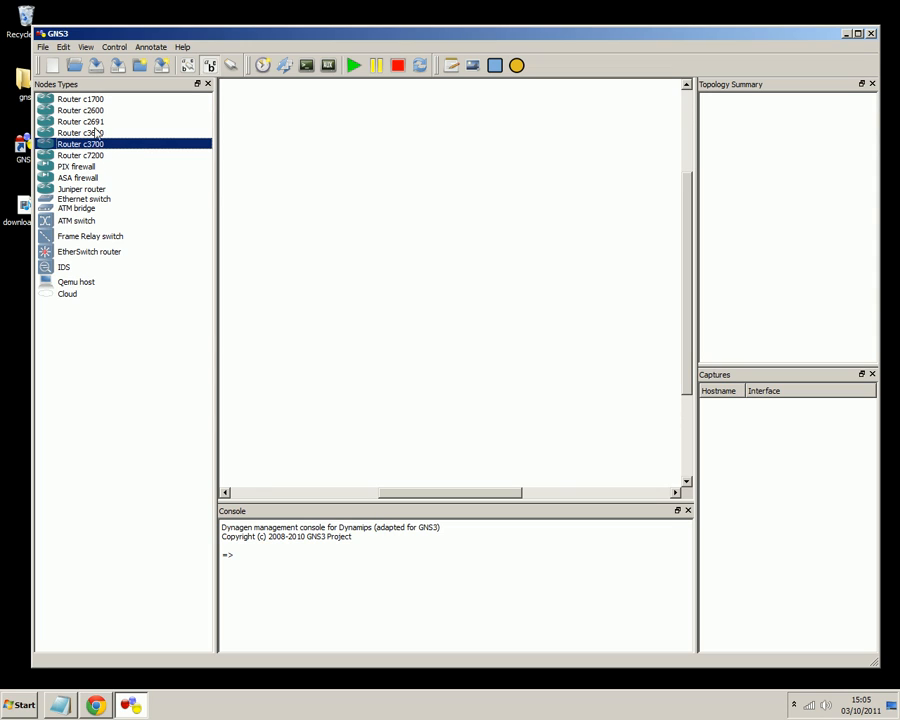
{"action": "left_click_drag", "start_coordinate": [80, 144], "coordinate": [304, 156]}
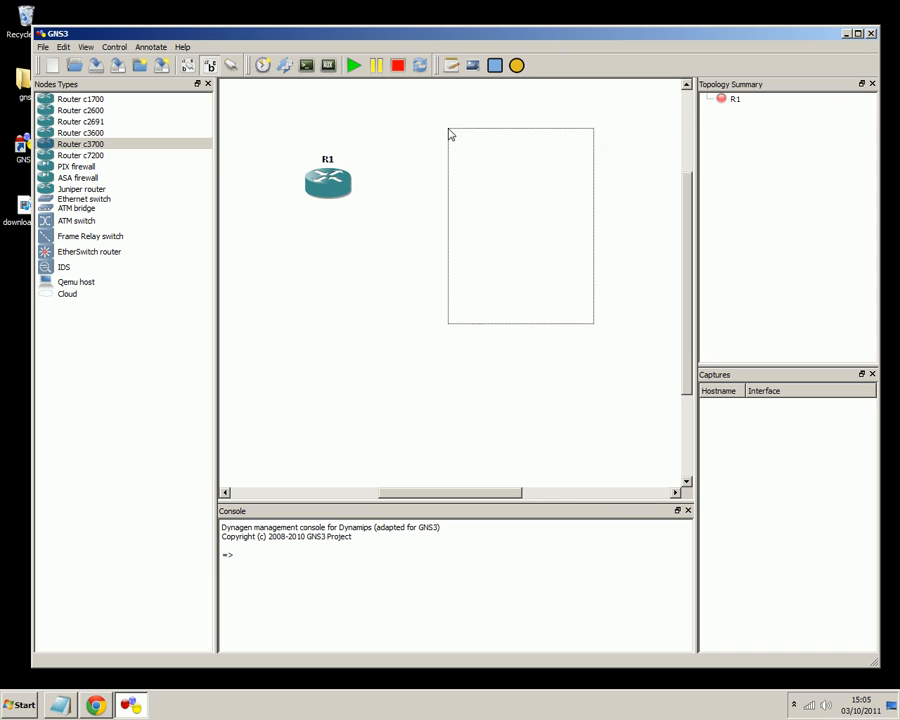
{"action": "left_click_drag", "start_coordinate": [448, 136], "coordinate": [640, 384]}
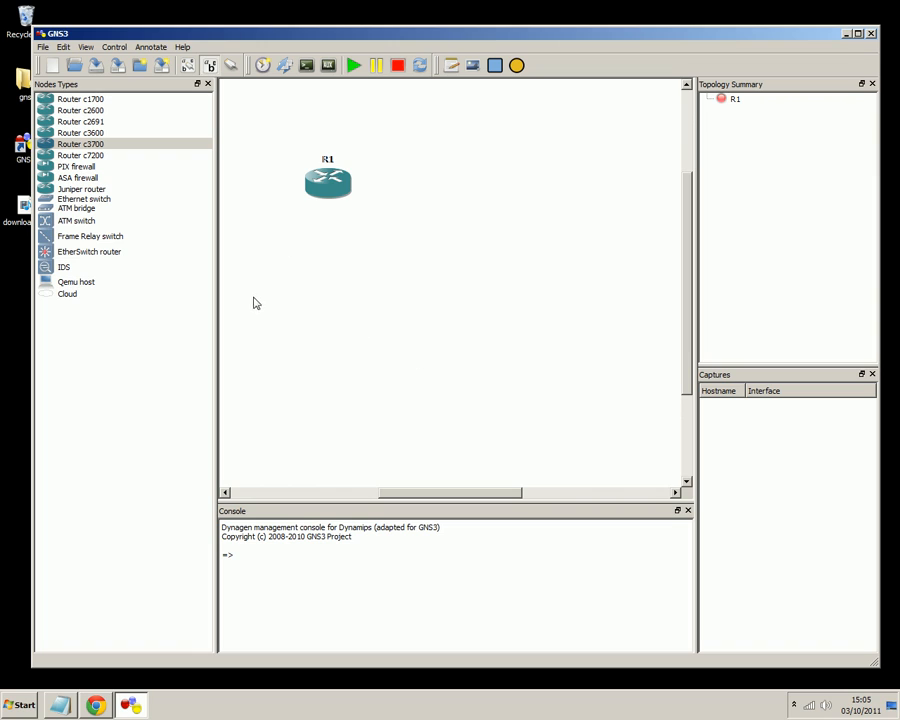
Start R1 and bring up Task Manager's Performance graphs to watch CPU and memory load.
{"action": "right_click", "coordinate": [328, 180]}
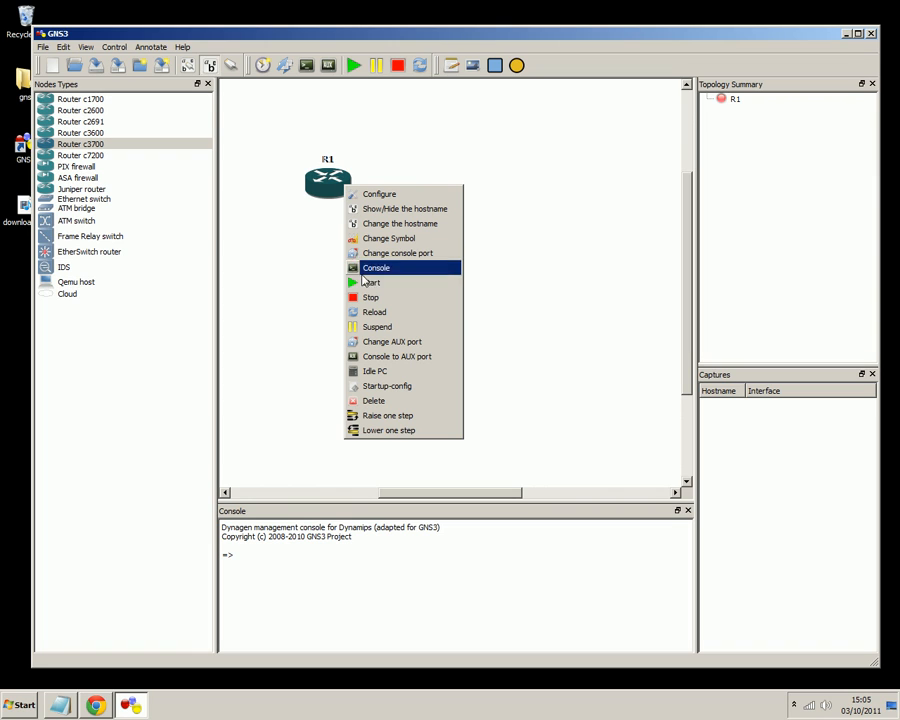
{"action": "mouse_move", "coordinate": [420, 284]}
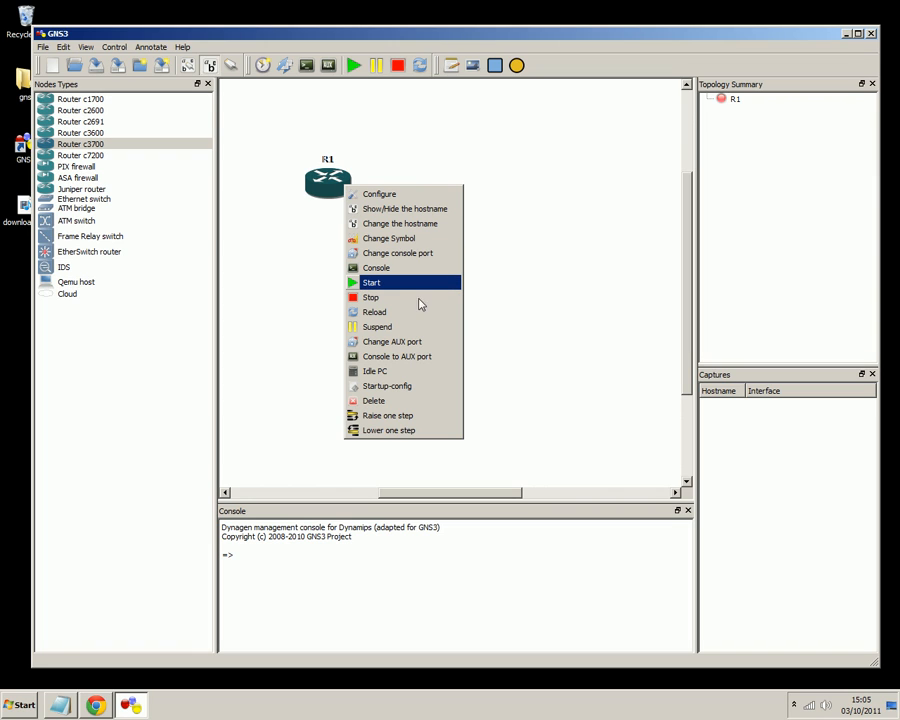
{"action": "mouse_move", "coordinate": [404, 284]}
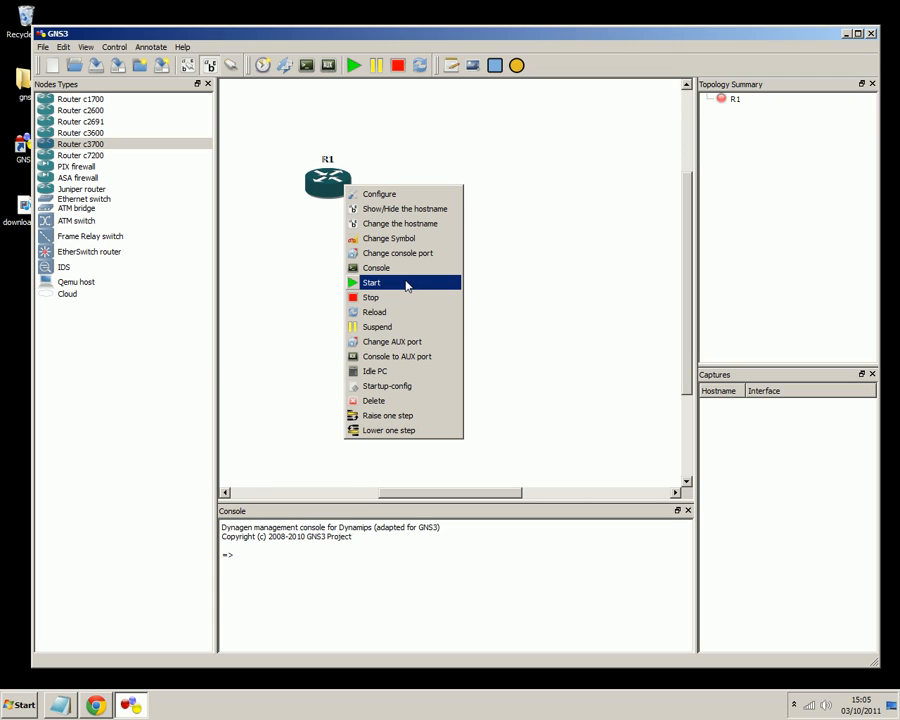
{"action": "left_click", "coordinate": [372, 282]}
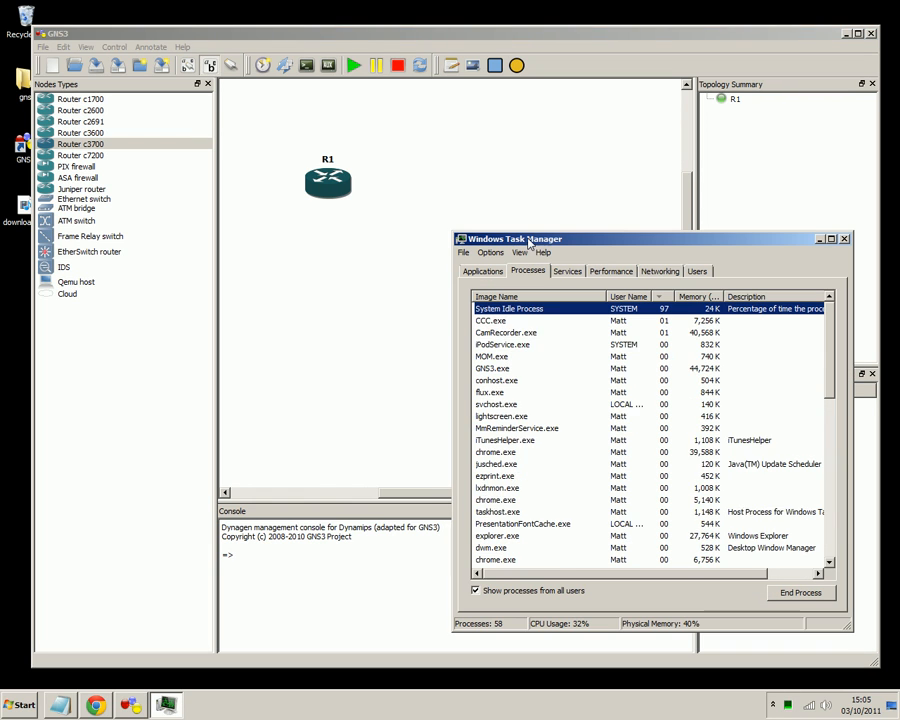
{"action": "left_click", "coordinate": [610, 272]}
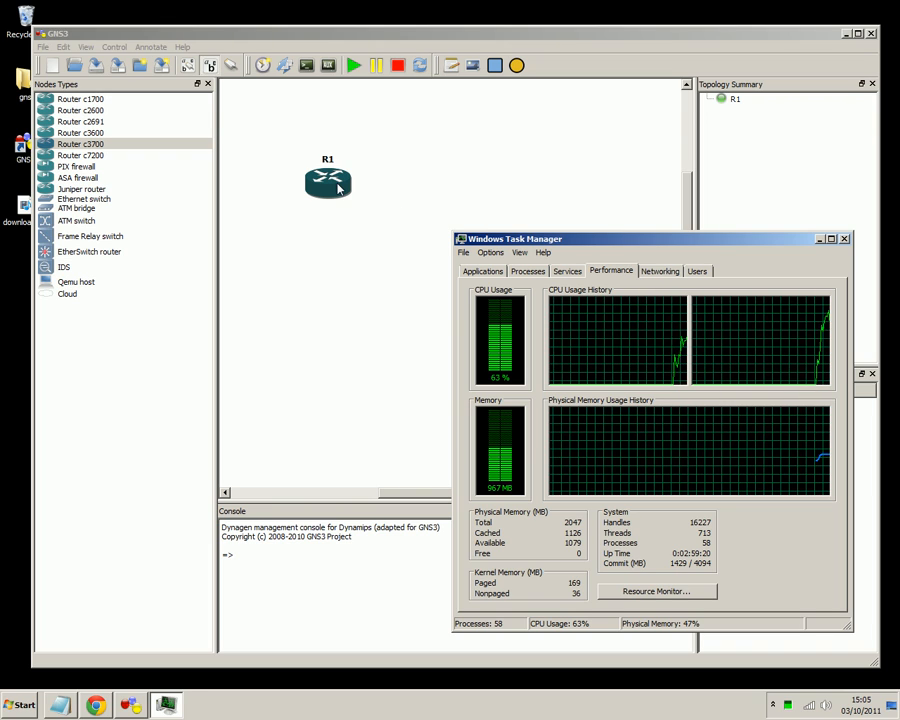
{"action": "right_click", "coordinate": [328, 184]}
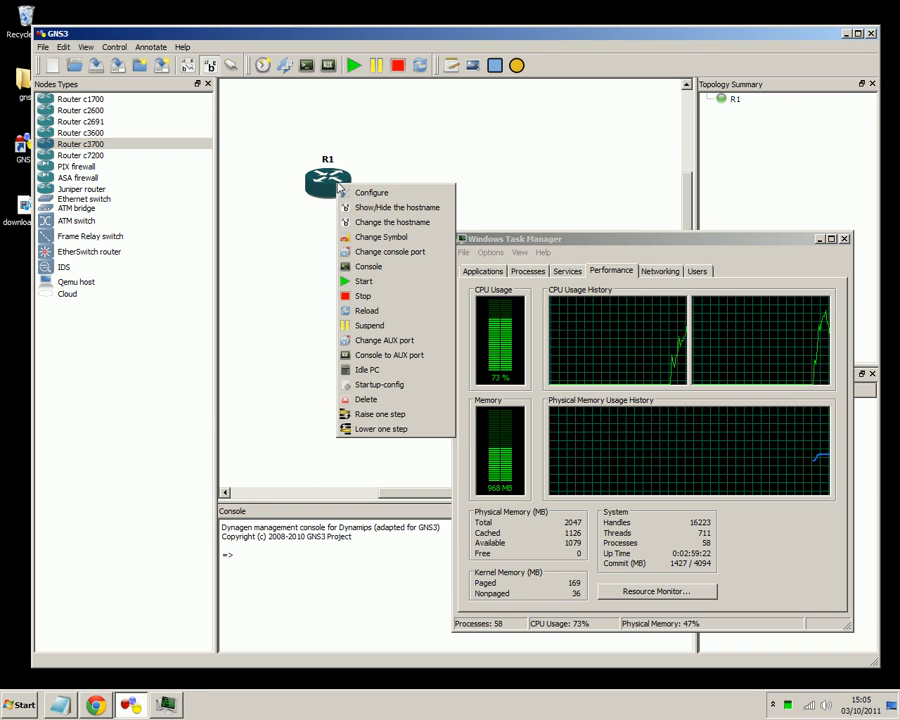
In R1's console enter en, conf t, hostname ROUTER1, then exit configuration mode.
{"action": "left_click", "coordinate": [368, 266]}
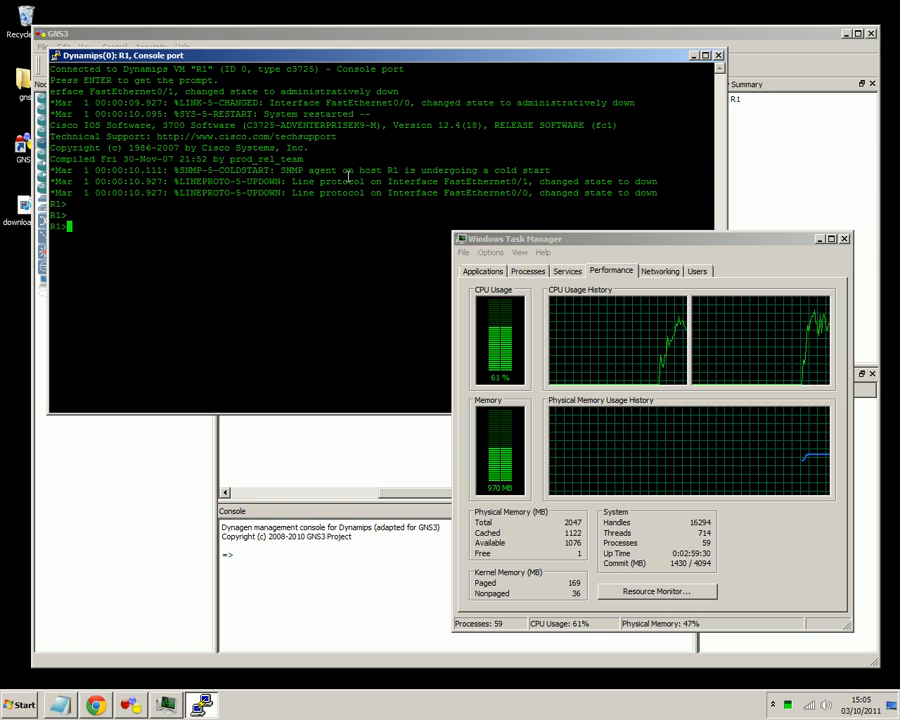
{"action": "type", "text": "en"}
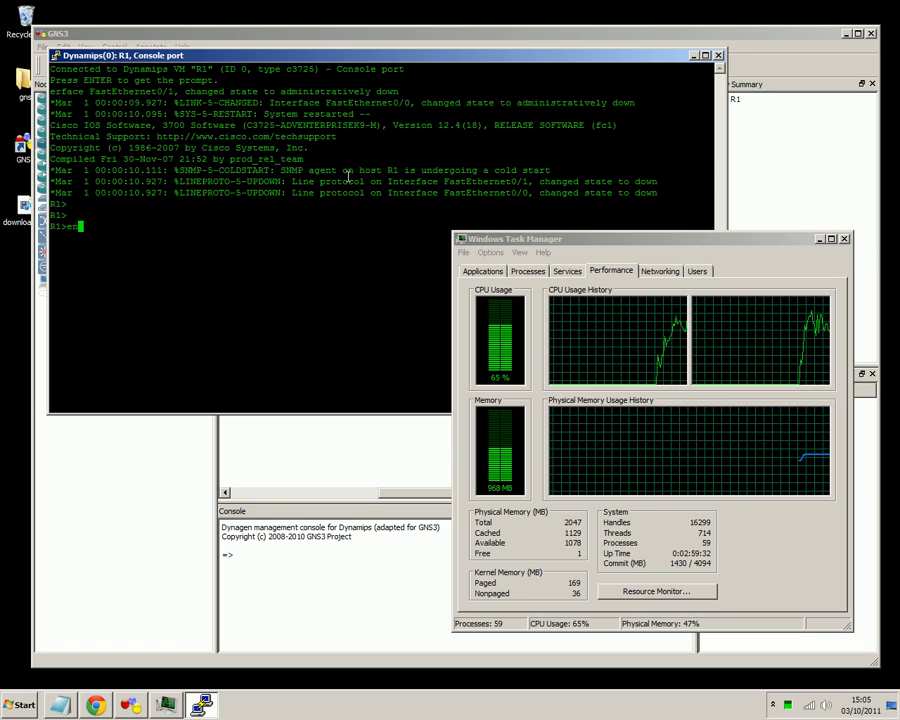
{"action": "type", "text": "hostname"}
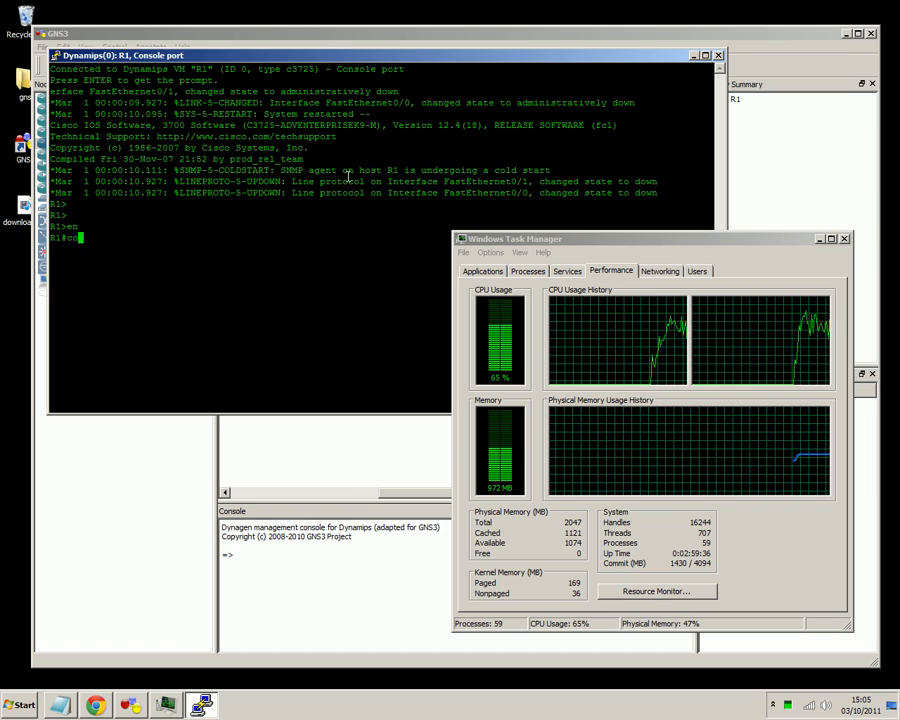
{"action": "type", "text": "conf t"}
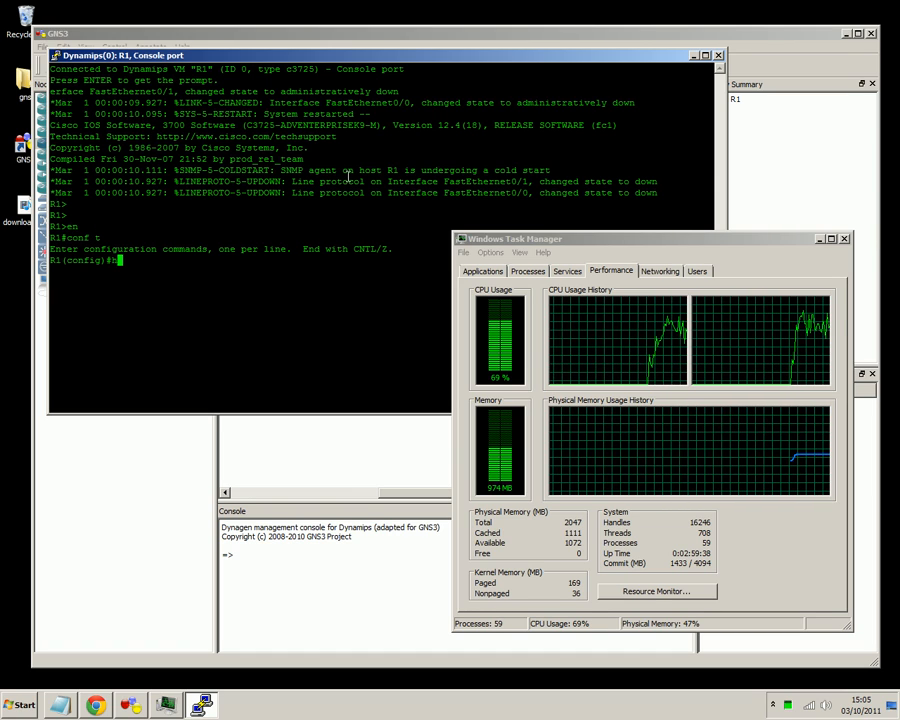
{"action": "type", "text": "hostname ROUTER1"}
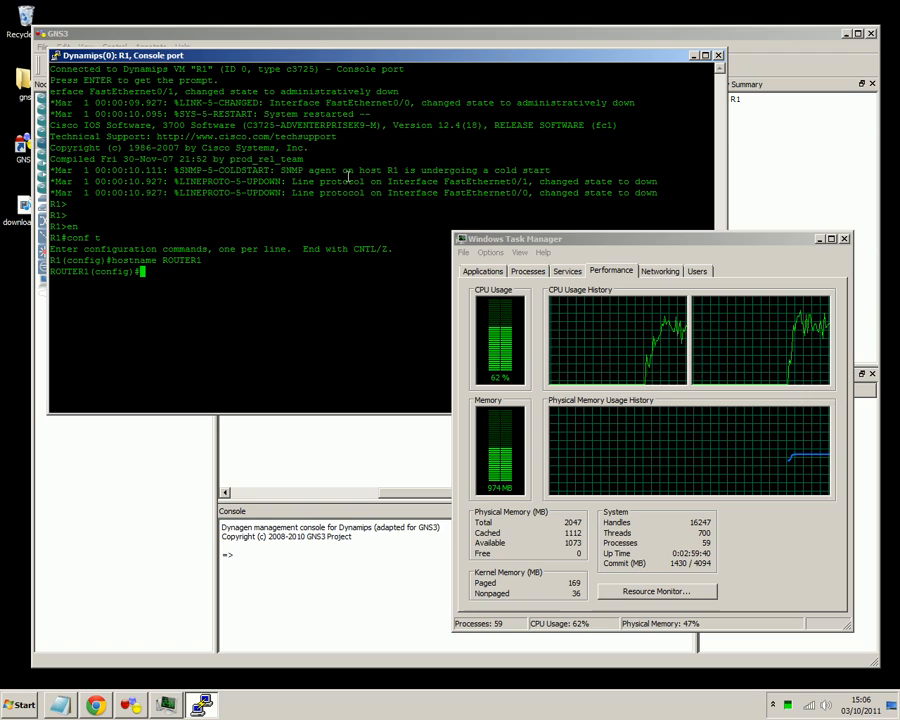
{"action": "type", "text": "exit"}
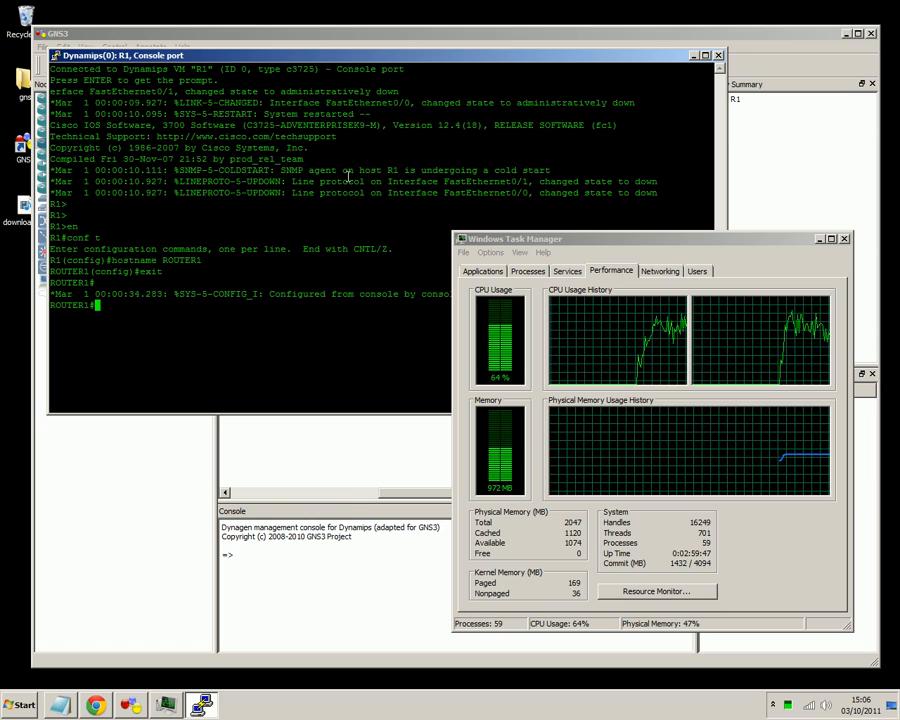
{"action": "mouse_move", "coordinate": [500, 318]}
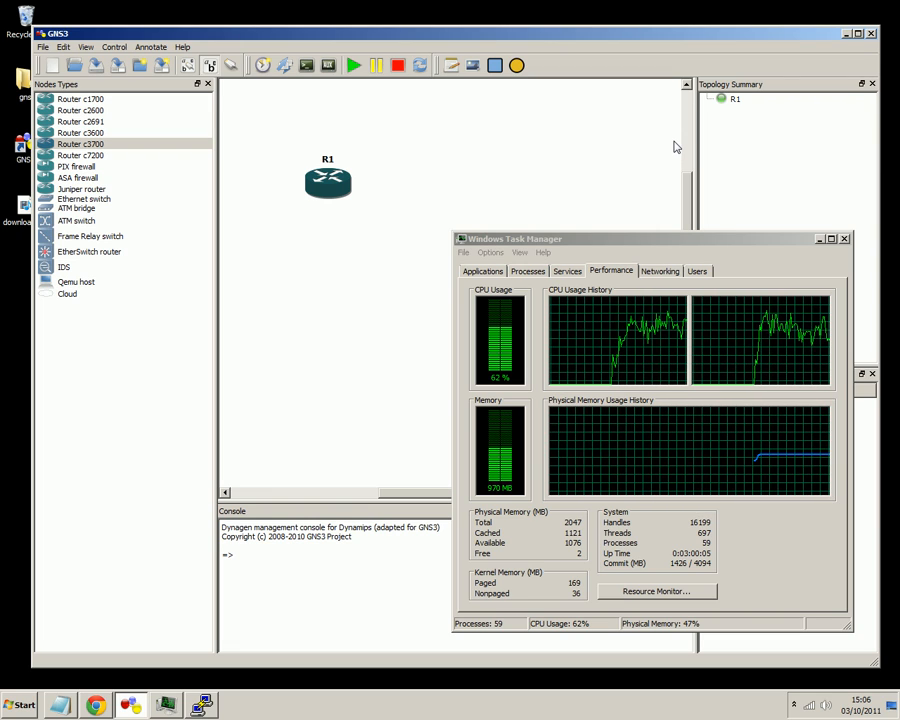
Calculate Idle PC for R1, choose the starred value and apply it, confirming the result.
{"action": "right_click", "coordinate": [328, 182]}
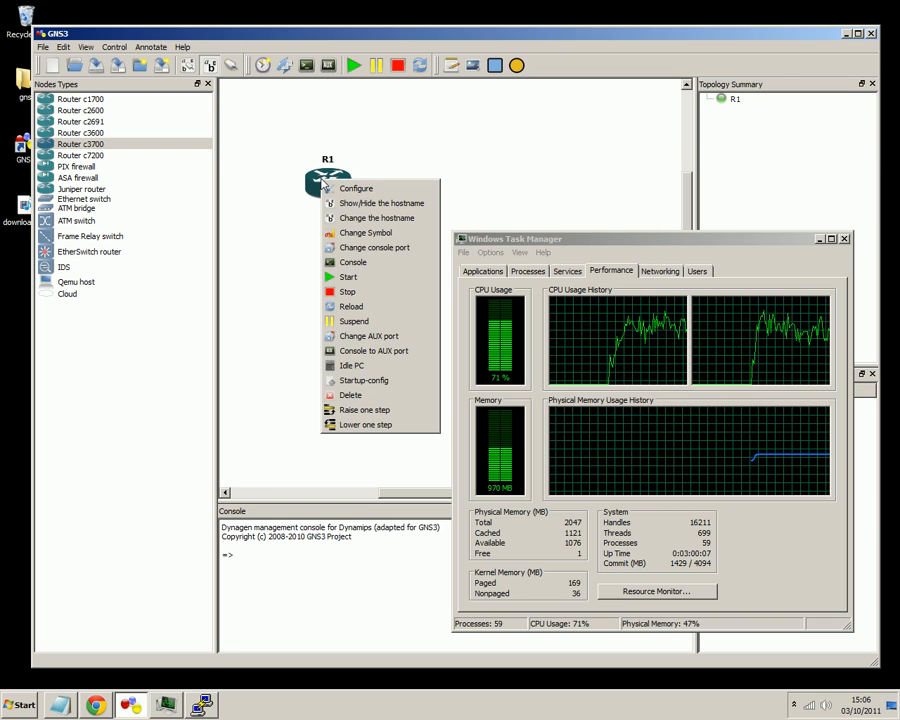
{"action": "mouse_move", "coordinate": [352, 364]}
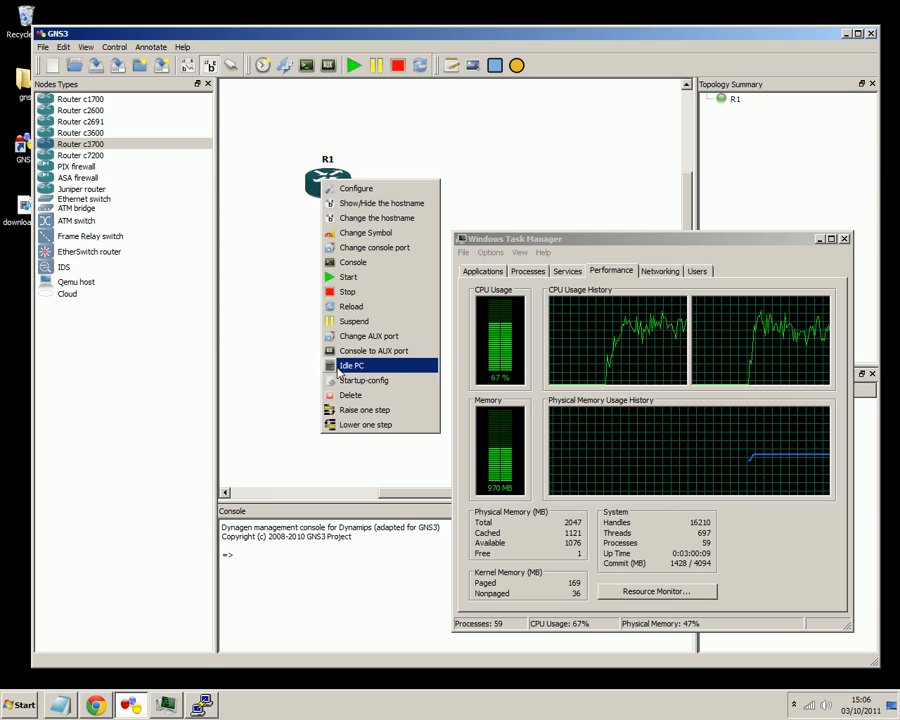
{"action": "left_click", "coordinate": [352, 364]}
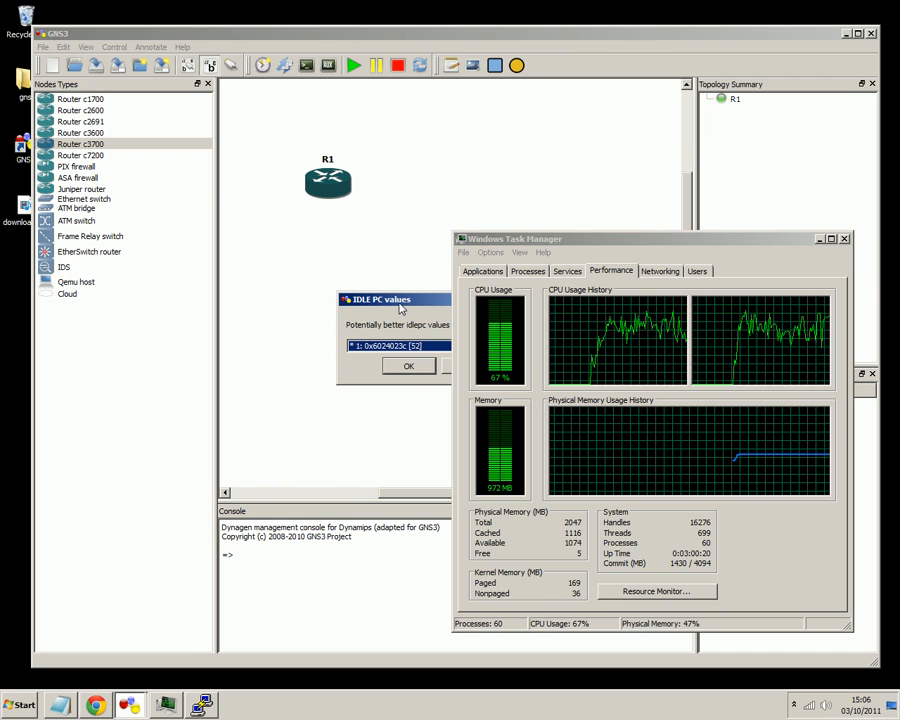
{"action": "left_click", "coordinate": [470, 180]}
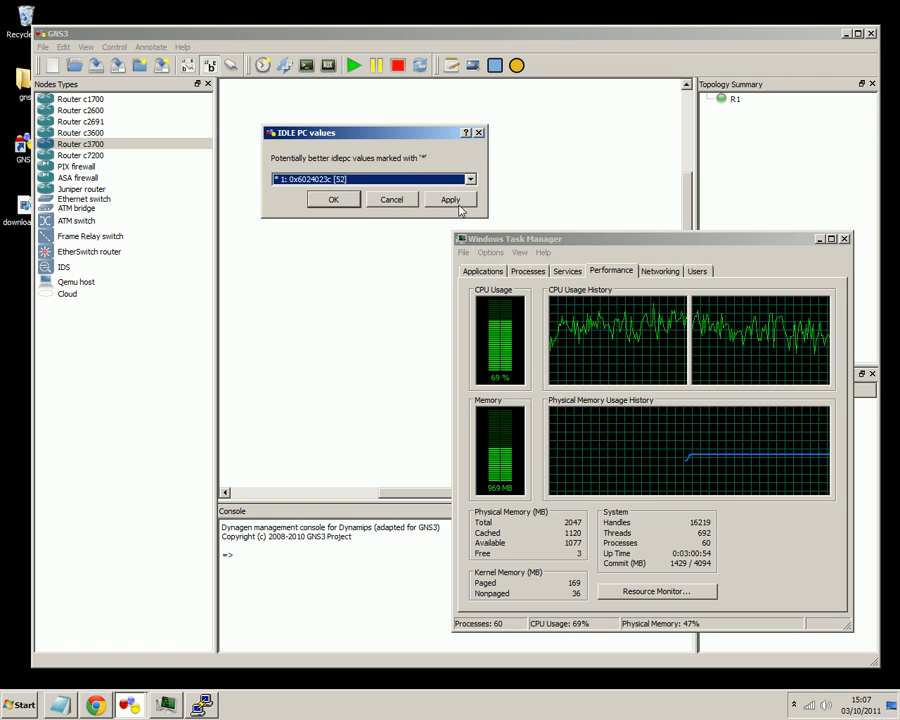
{"action": "left_click", "coordinate": [450, 200]}
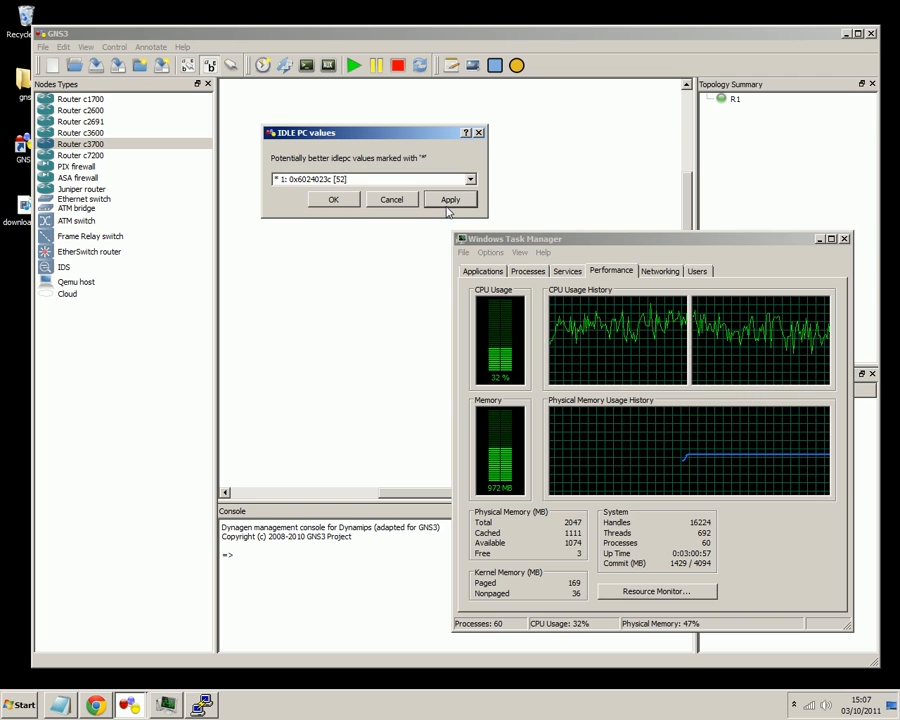
{"action": "mouse_move", "coordinate": [492, 292]}
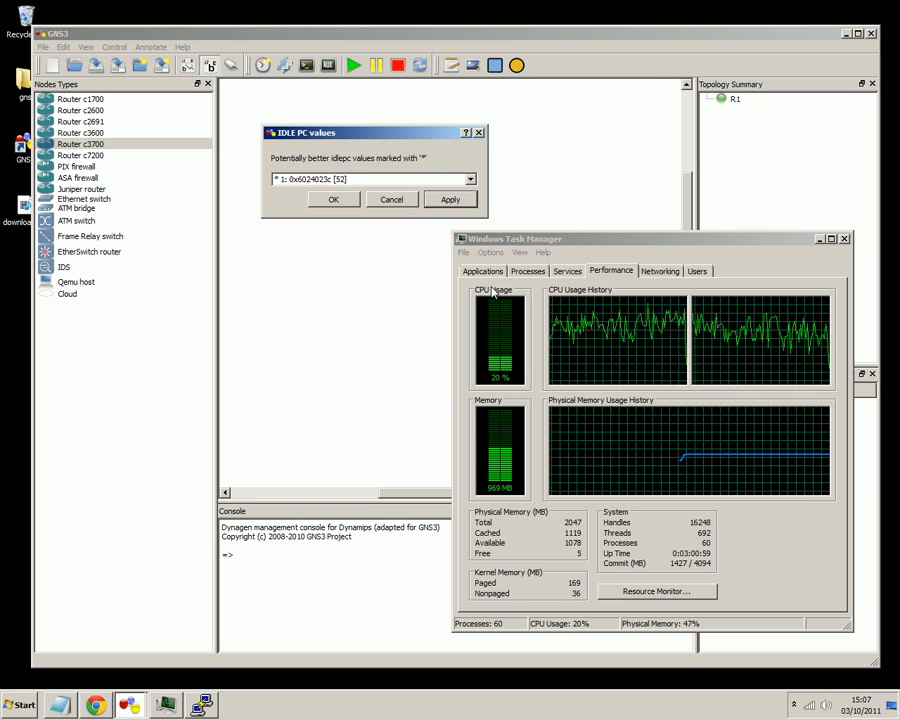
{"action": "left_click", "coordinate": [450, 200]}
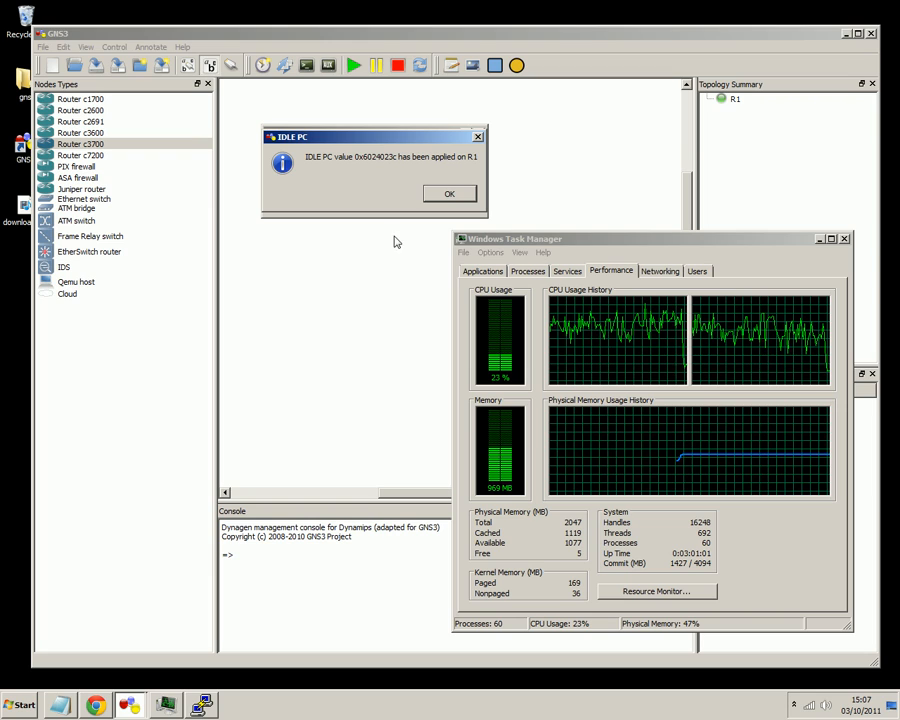
{"action": "left_click", "coordinate": [448, 192]}
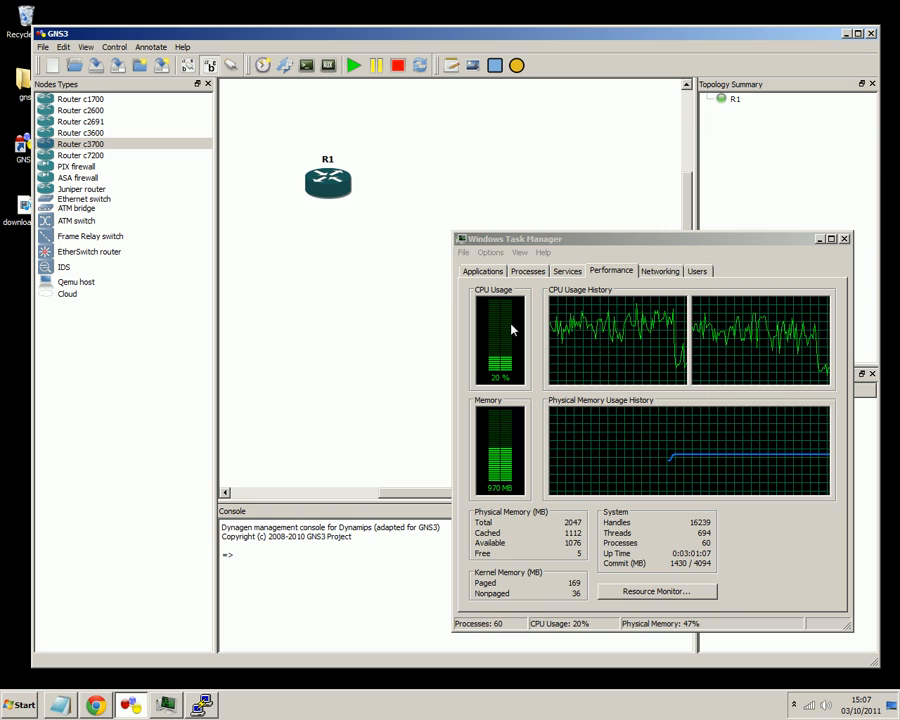
Reopen R1's console, which now shows the ROUTER1 prompt.
{"action": "right_click", "coordinate": [328, 180]}
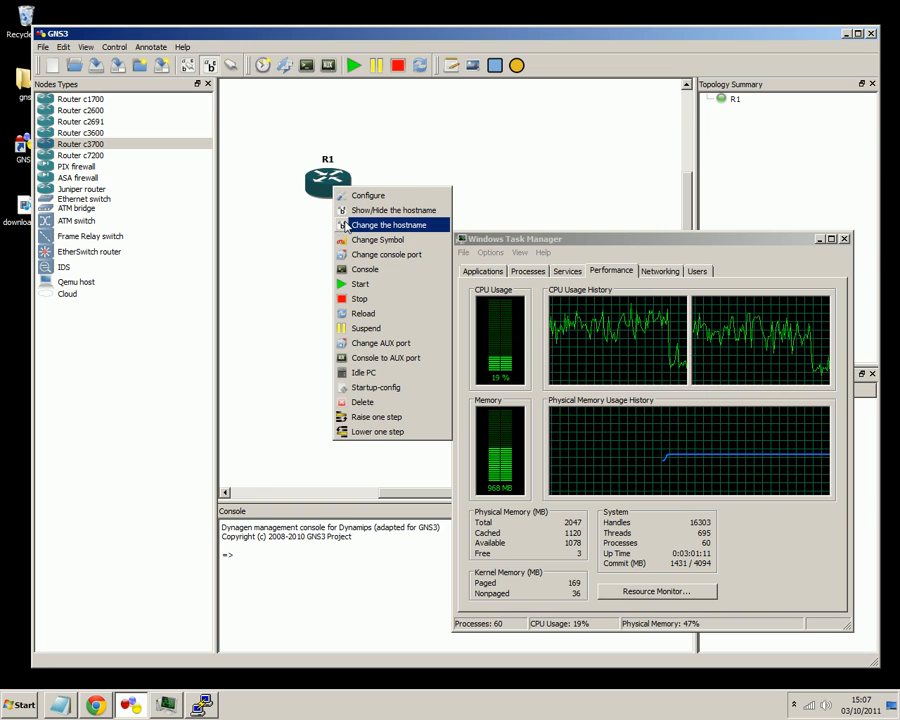
{"action": "mouse_move", "coordinate": [364, 268]}
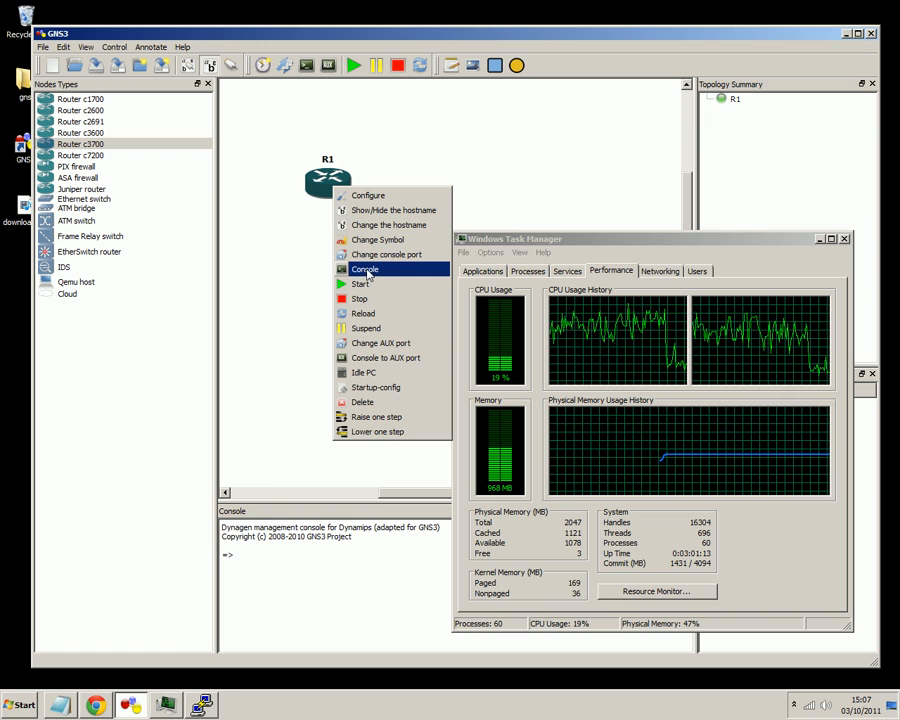
{"action": "left_click", "coordinate": [364, 268]}
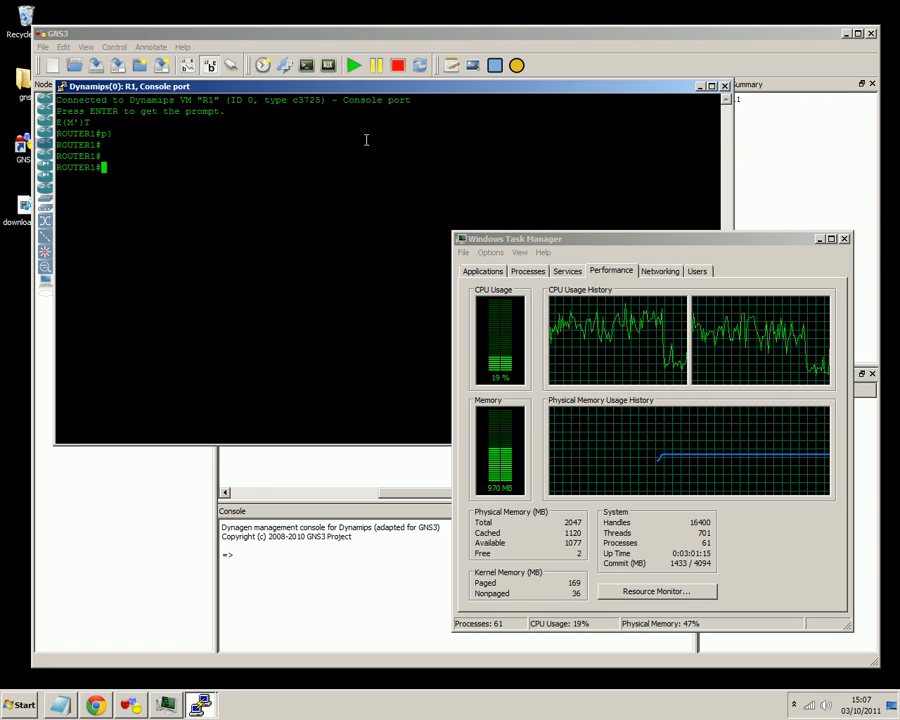